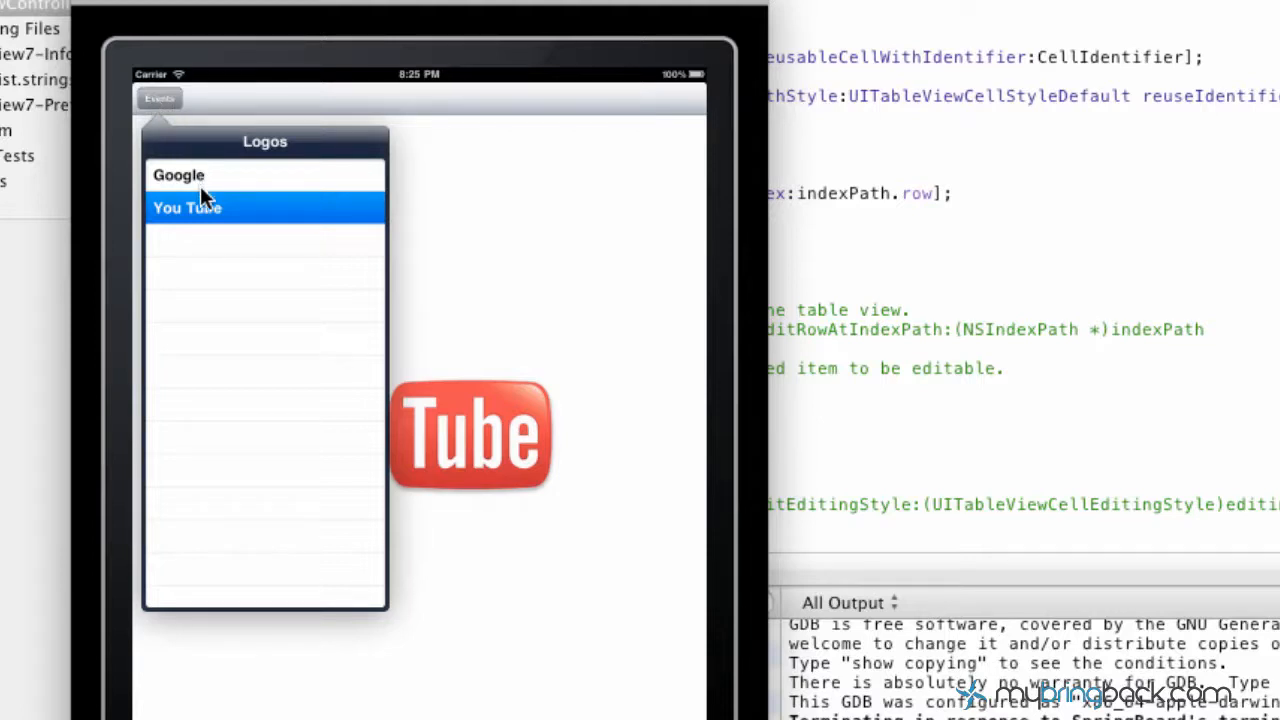
In didSelectRowAtIndexPath, set detailViewController.detailItem from [logoList objectAtIndex:indexPath.row]
left_click(186, 206)
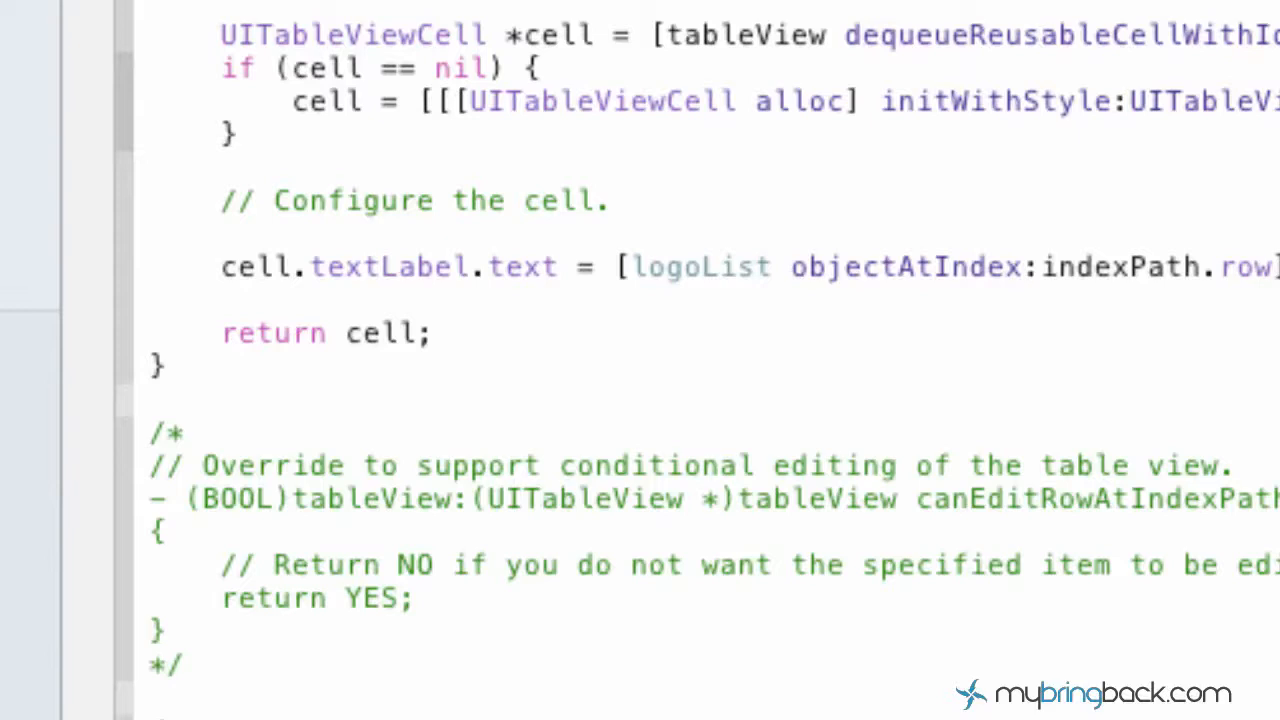
scroll("down", 3)
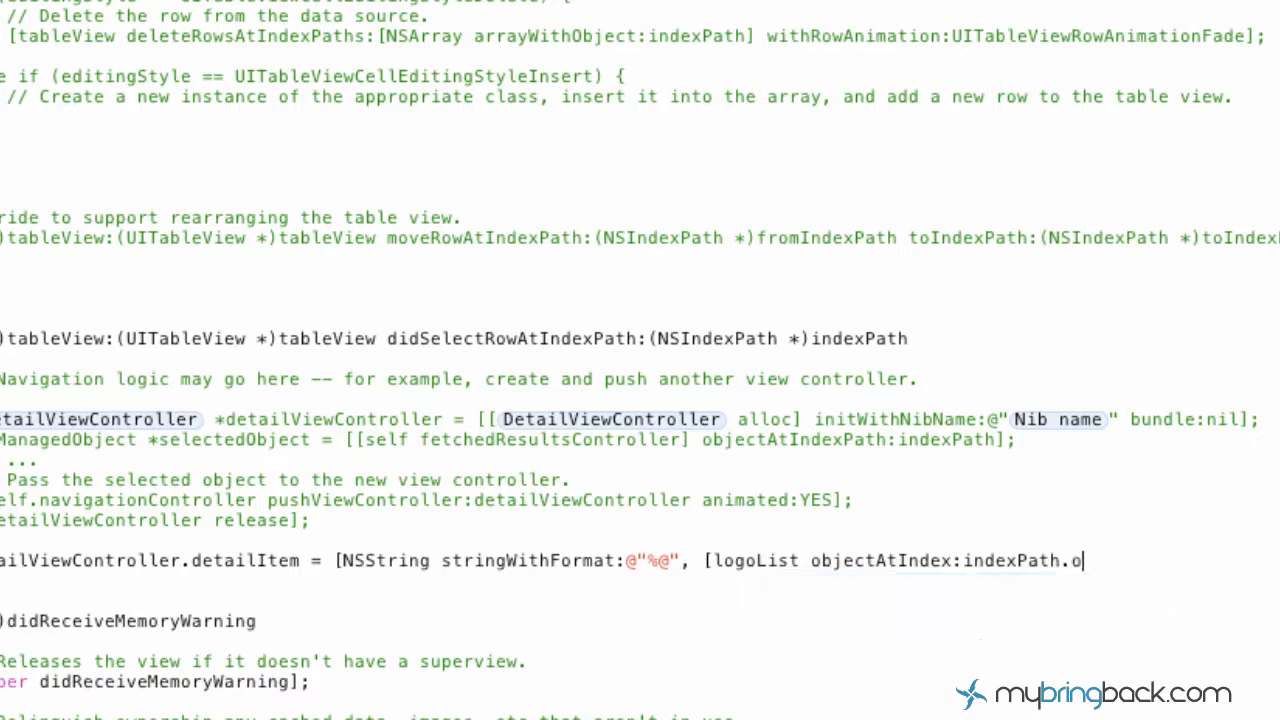
type("row]];")
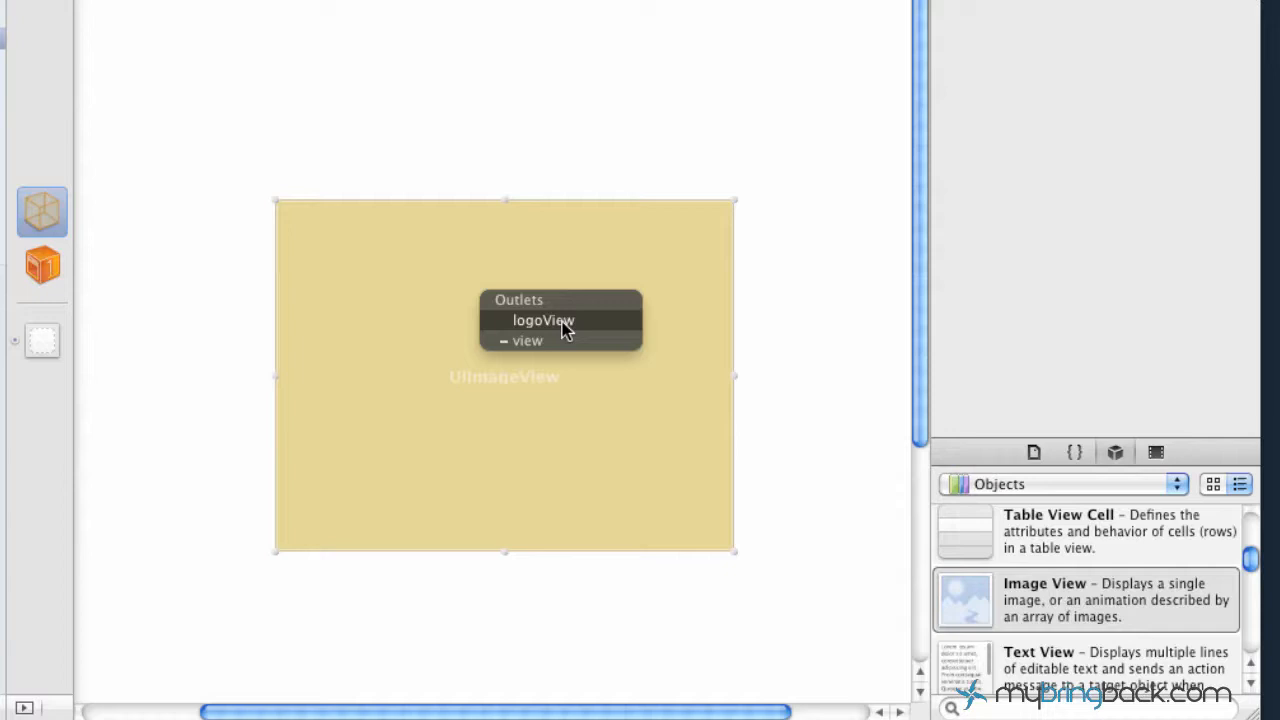
Connect the new image view in DetailView.xib to the logoView outlet from File's Owner
left_click(252, 244)
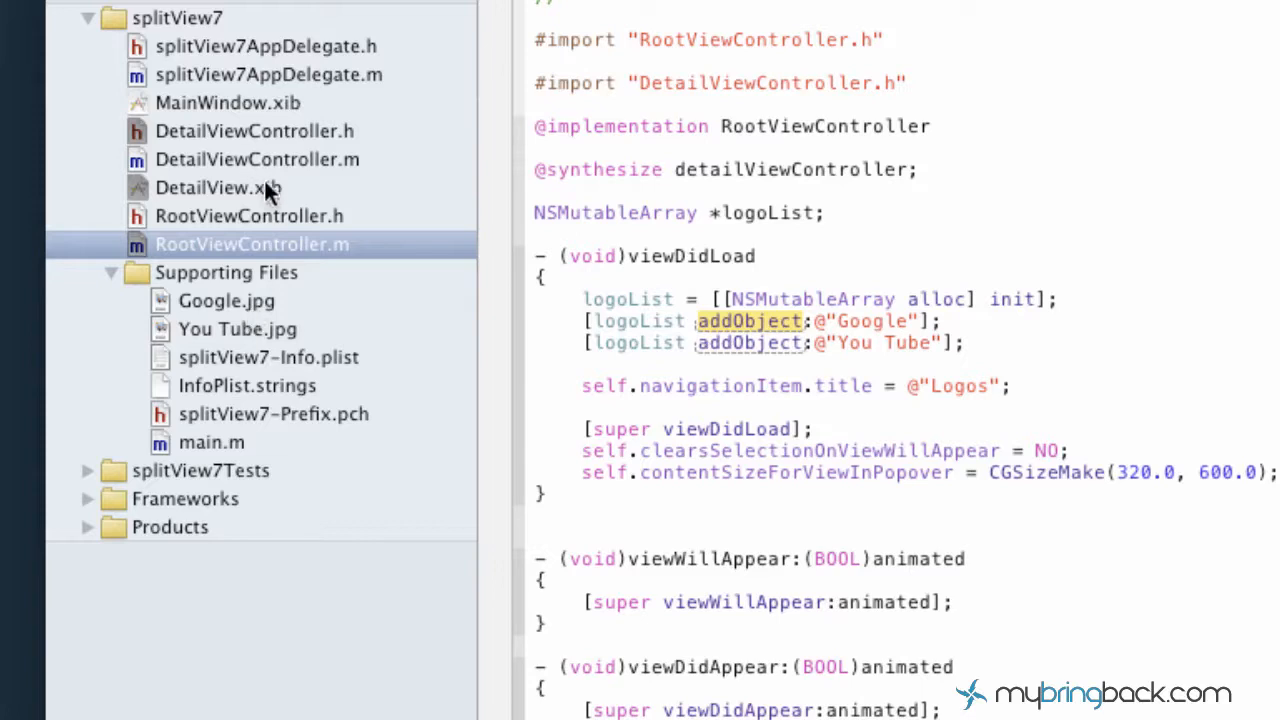